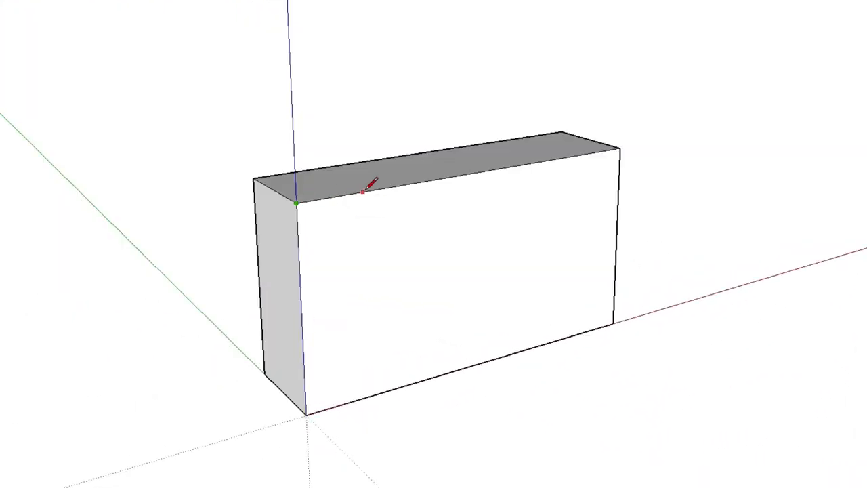
# Step: Draw an edge across the top face of the box to start shaping the camera body
pyautogui.moveTo(371, 192); pyautogui.dragTo(374, 390)
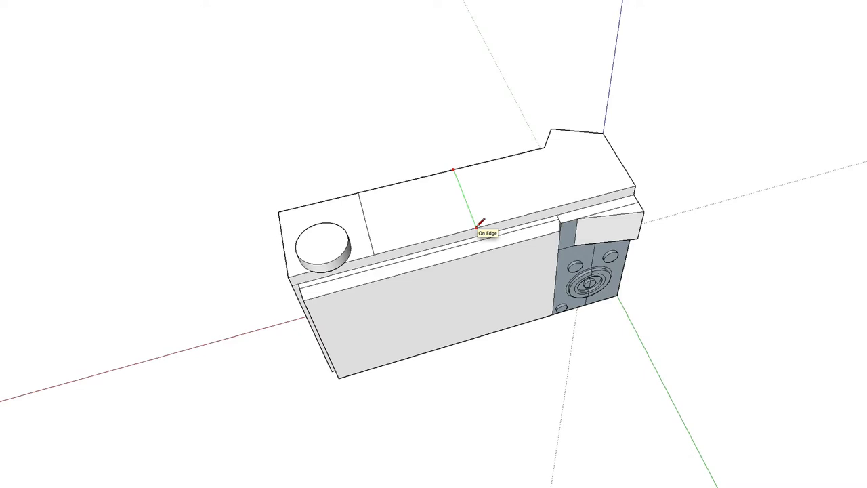
pyautogui.moveTo(388, 187)
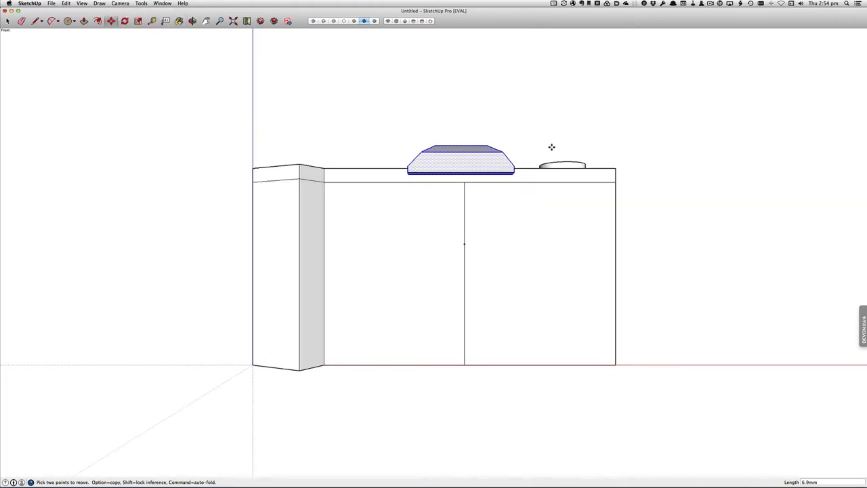
# Step: Move the prism-shaped hump into place along the top of the camera body
pyautogui.moveTo(553, 146); pyautogui.dragTo(266, 76)
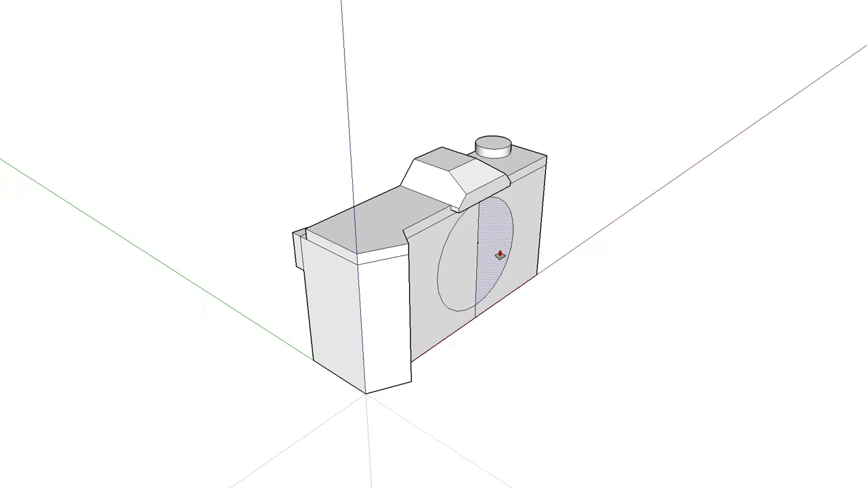
# Step: Extrude the front circle into a lens barrel with an inset, recessed front ring, then mark a circle on the body top
pyautogui.moveTo(481, 255); pyautogui.dragTo(661, 301)
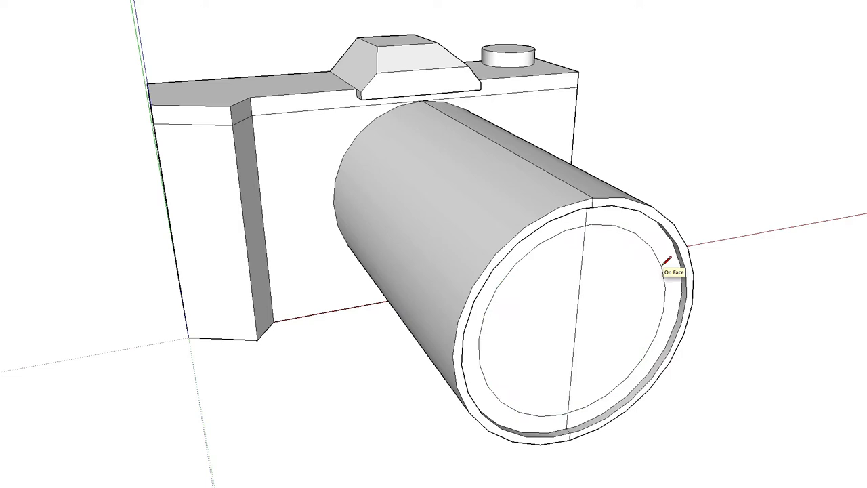
pyautogui.click(671, 264)
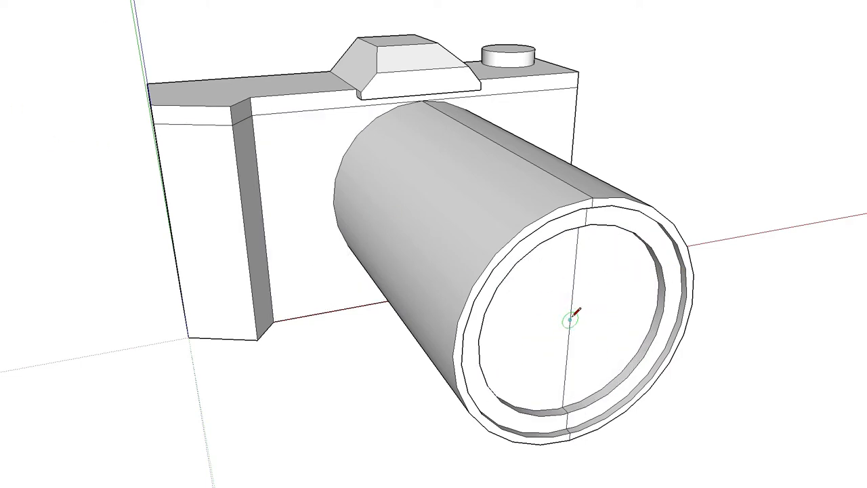
pyautogui.moveTo(564, 316); pyautogui.dragTo(643, 286)
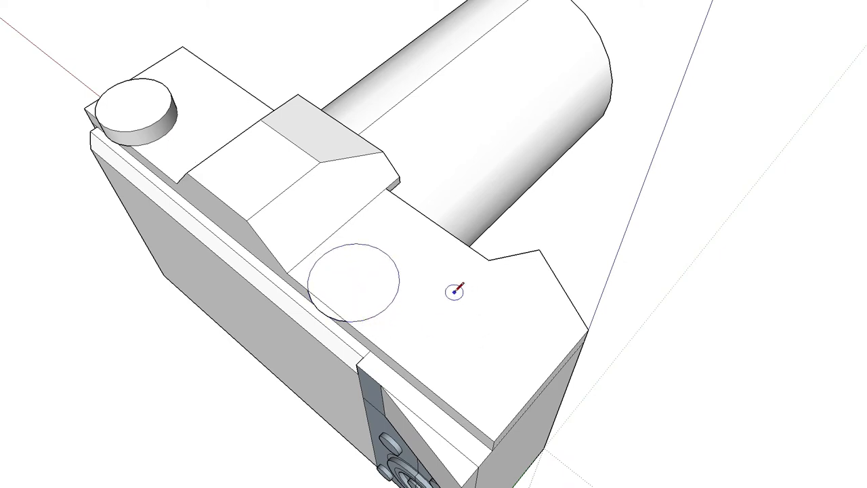
pyautogui.moveTo(454, 290); pyautogui.dragTo(518, 309)
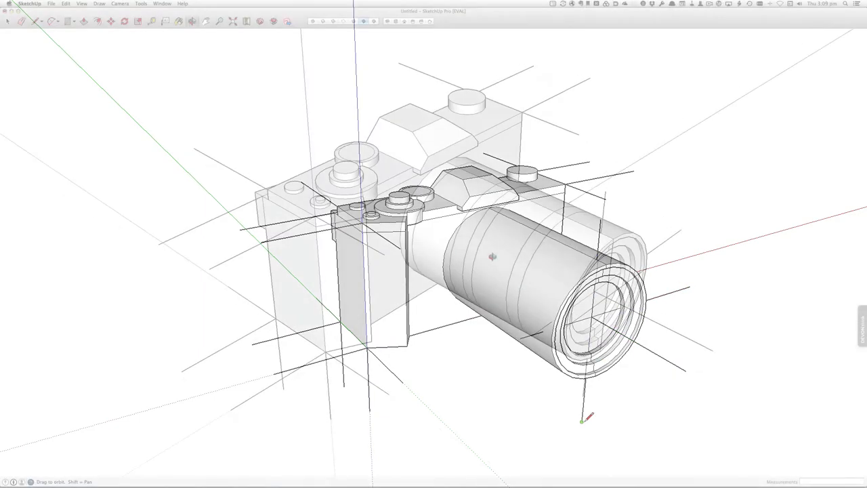
# Step: Orbit and zoom to view the solid camera model's top dials up close
pyautogui.moveTo(493, 256); pyautogui.dragTo(260, 133)
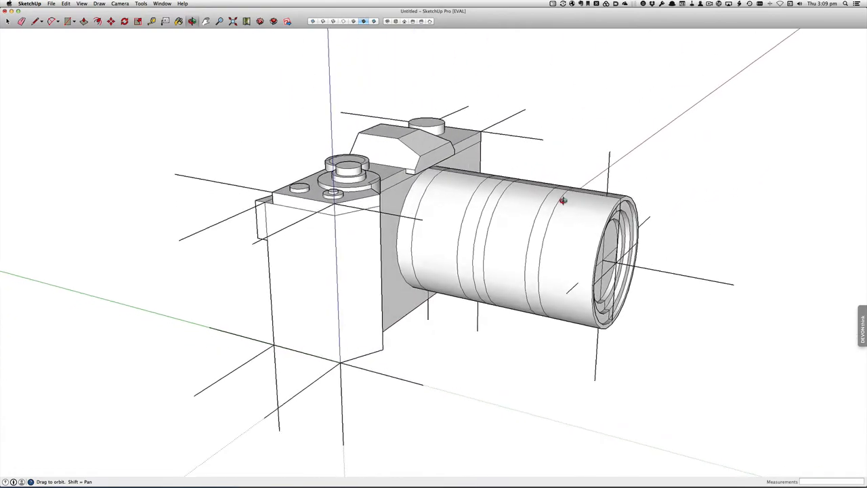
pyautogui.moveTo(562, 200); pyautogui.dragTo(463, 247)
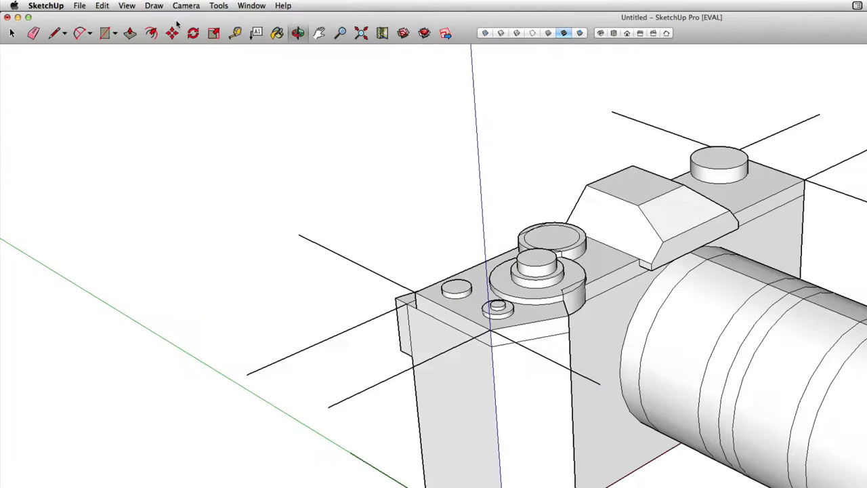
pyautogui.click(80, 5)
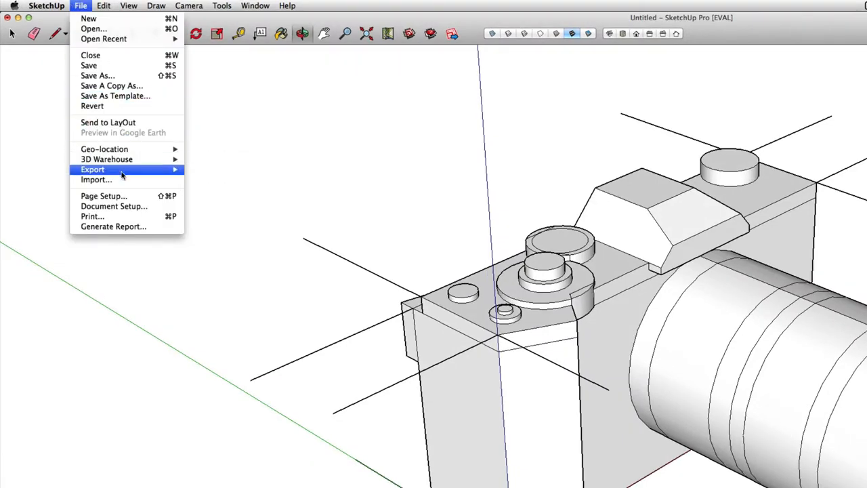
pyautogui.moveTo(92, 169)
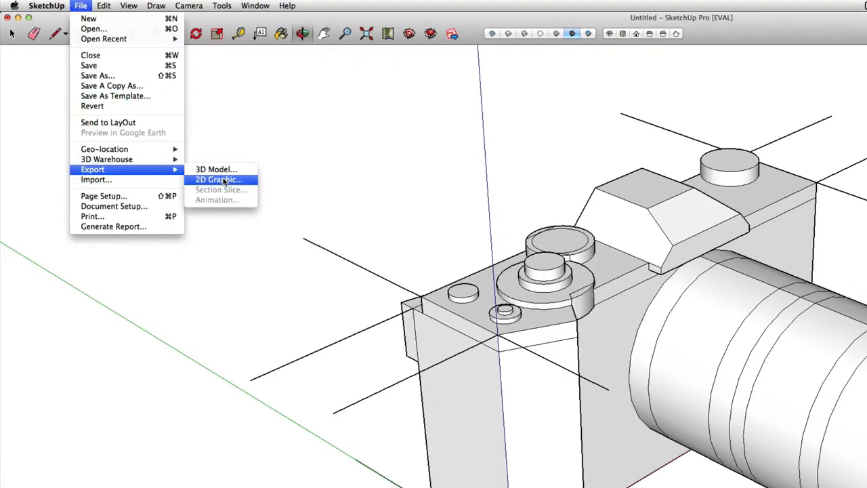
# Step: Export the current view as a 2D Graphic in PDF format to the Desktop
pyautogui.click(219, 179)
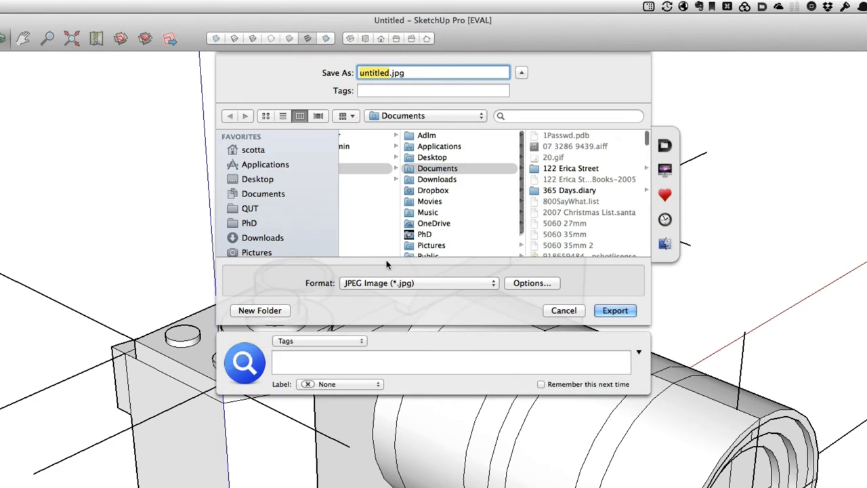
pyautogui.click(418, 284)
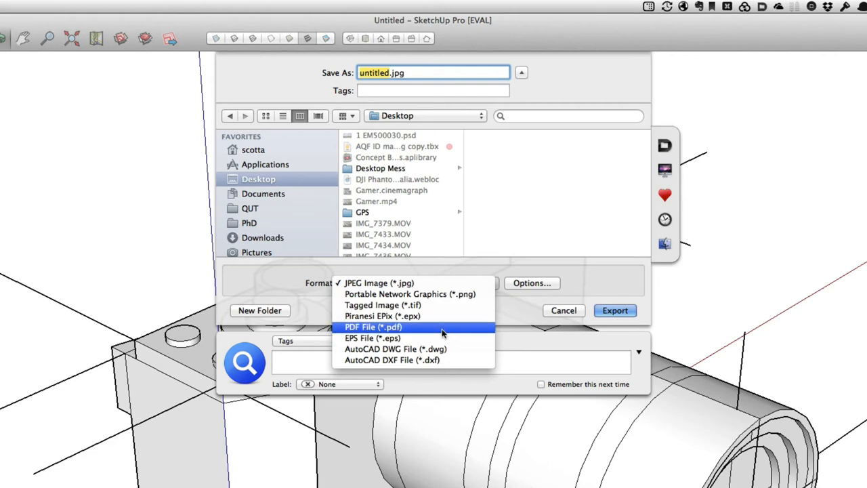
pyautogui.click(371, 327)
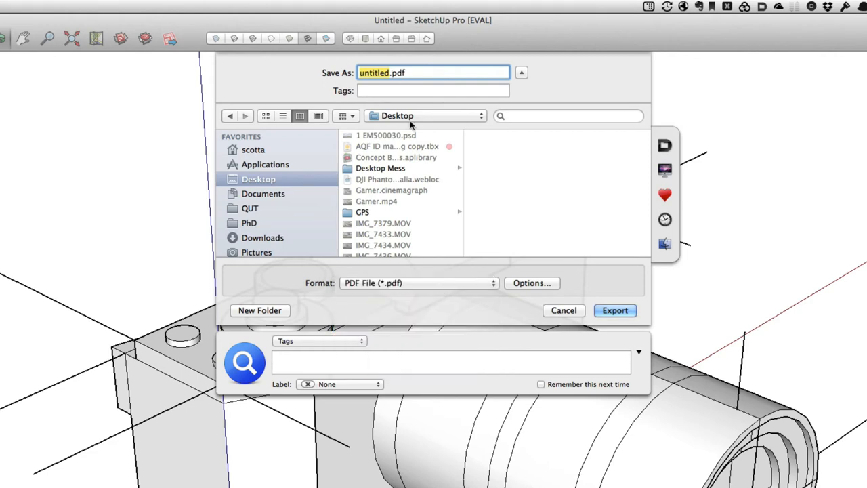
pyautogui.click(614, 311)
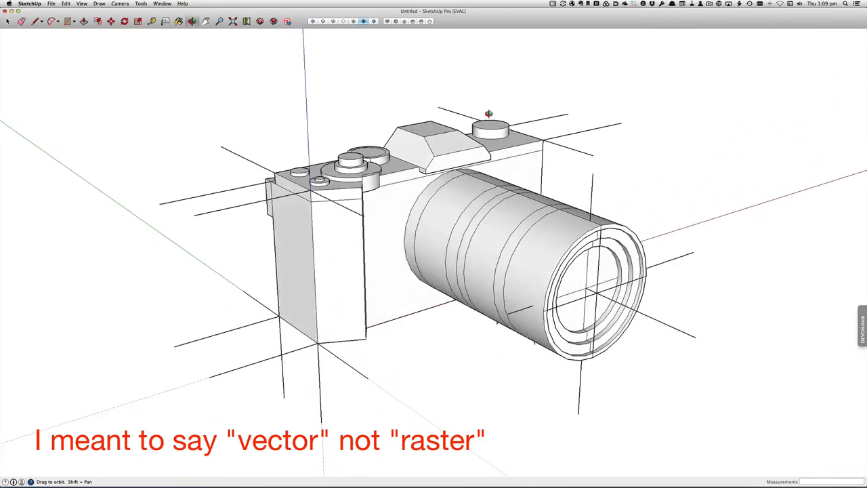
# Step: Switch the camera model to Hidden Line display style
pyautogui.click(51, 2)
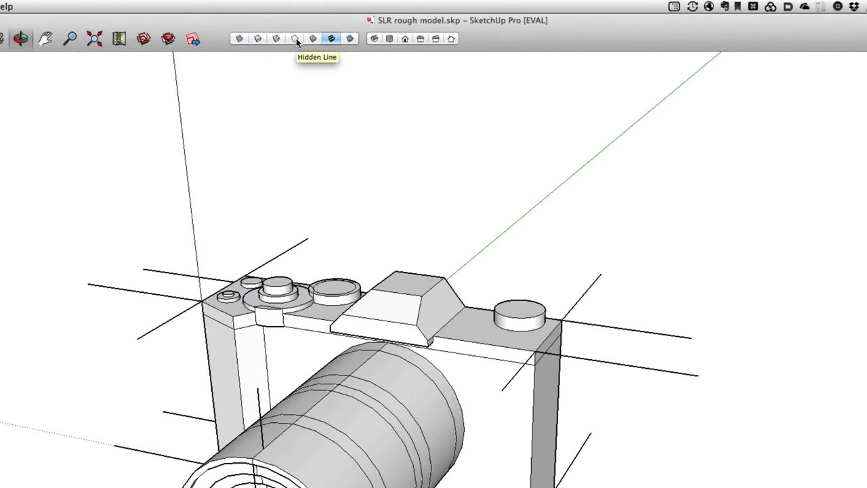
pyautogui.click(294, 38)
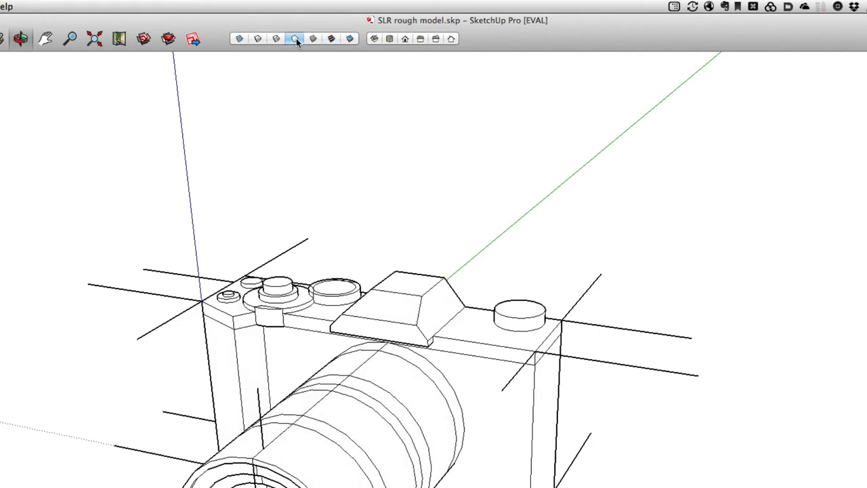
pyautogui.click(124, 6)
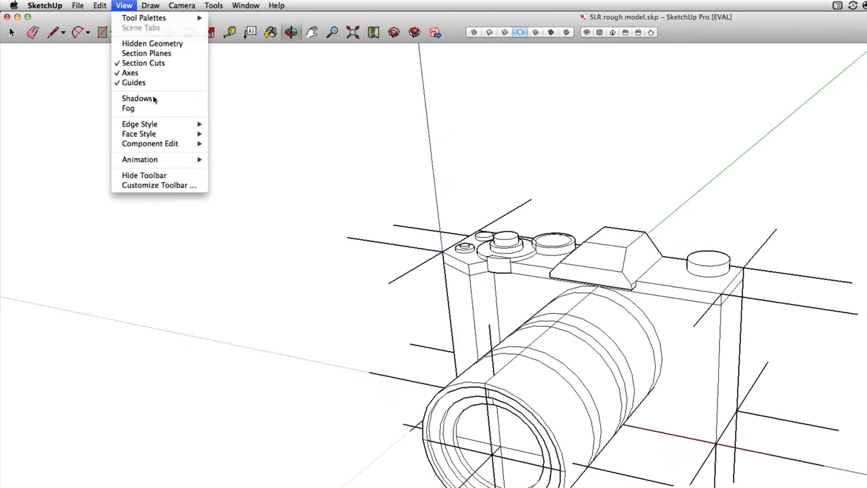
# Step: Turn on shadows and set the sun to about 1:56 PM on 06/30 in Shadow Settings
pyautogui.click(137, 97)
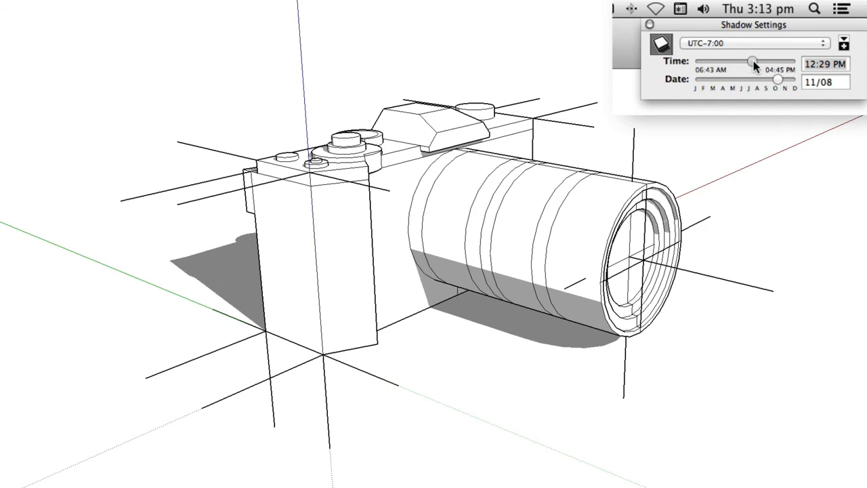
pyautogui.moveTo(778, 78); pyautogui.dragTo(767, 79)
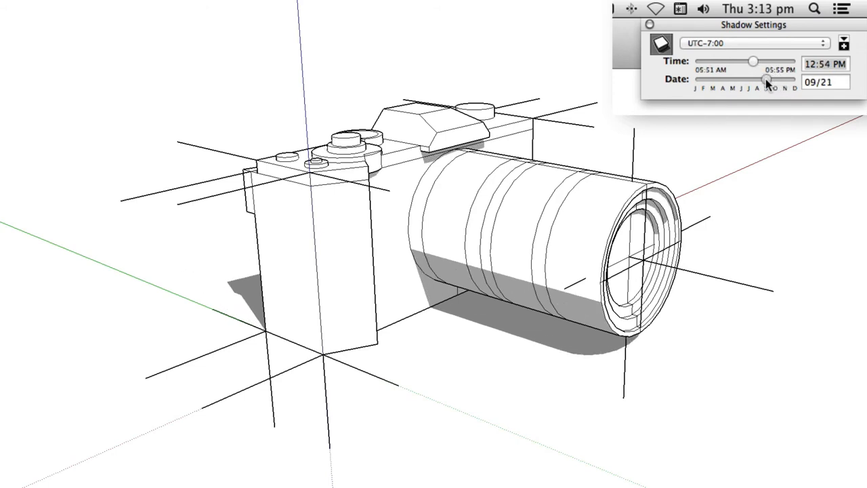
pyautogui.moveTo(783, 80); pyautogui.dragTo(751, 80)
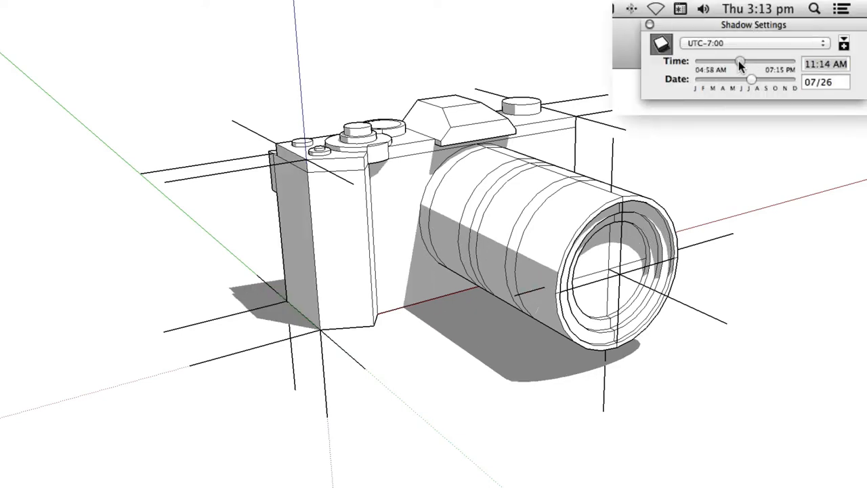
pyautogui.moveTo(740, 62); pyautogui.dragTo(758, 63)
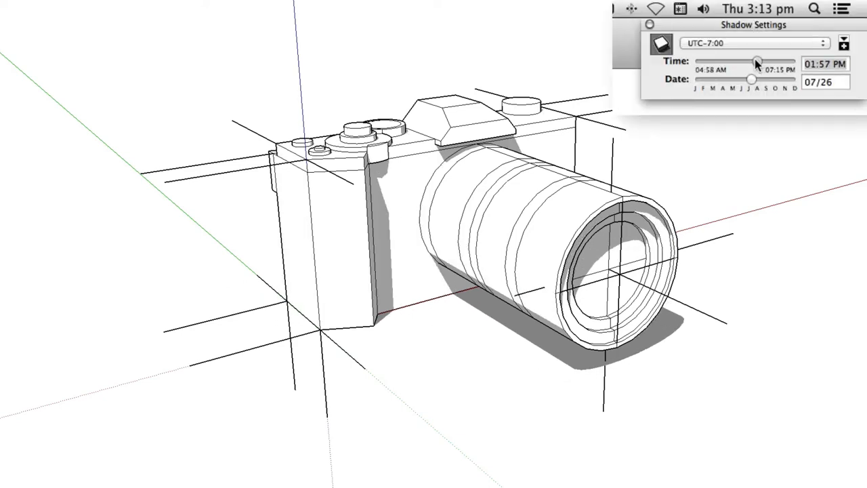
pyautogui.moveTo(753, 78); pyautogui.dragTo(744, 79)
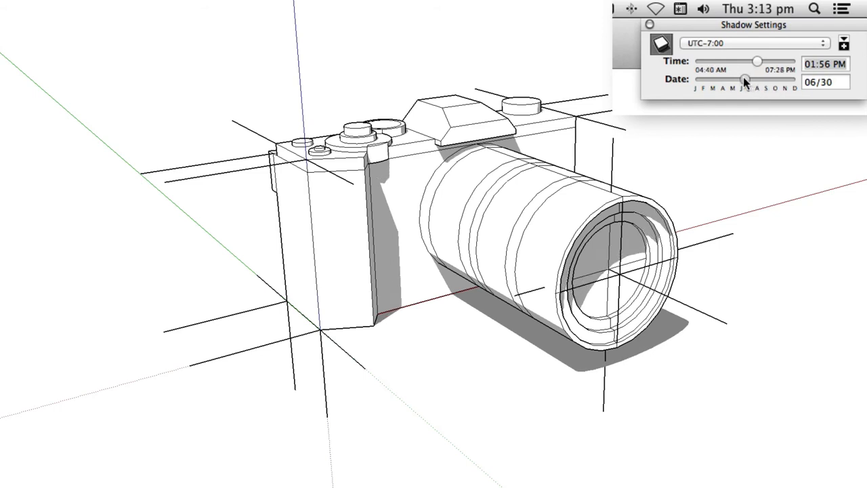
pyautogui.moveTo(744, 78); pyautogui.dragTo(757, 78)
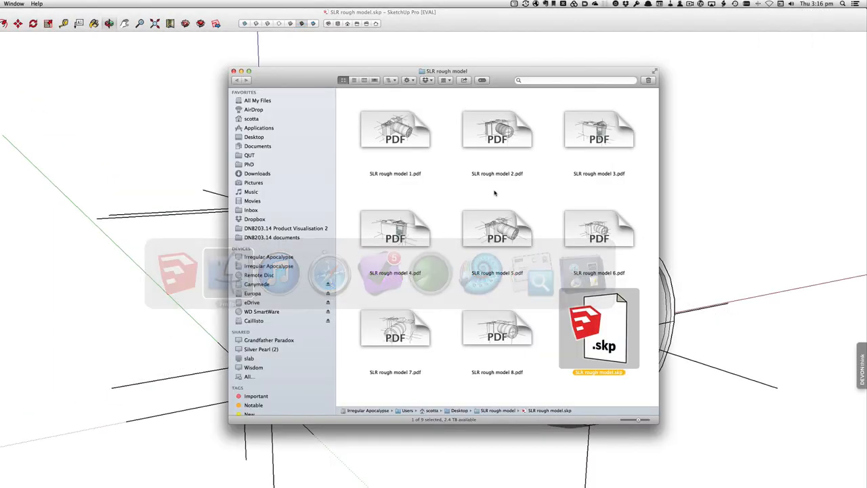
# Step: Review the eight numbered PDF exports in the SLR rough model Finder folder
pyautogui.click(496, 329)
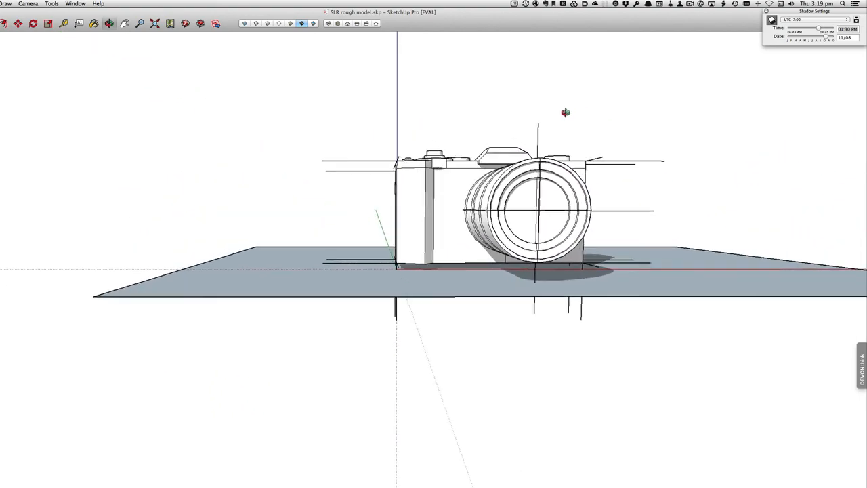
# Step: Look down on the shadowed camera on its ground plane and export it as SLR rough model 10.jpg
pyautogui.moveTo(566, 113); pyautogui.dragTo(746, 214)
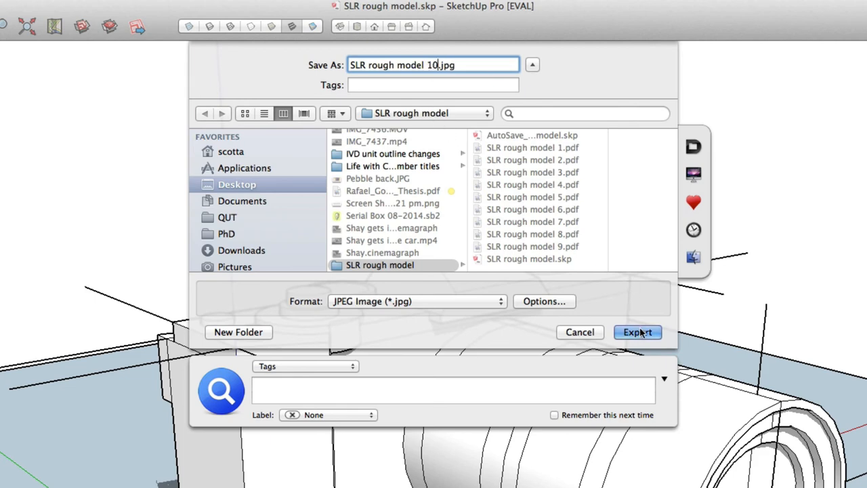
pyautogui.click(637, 332)
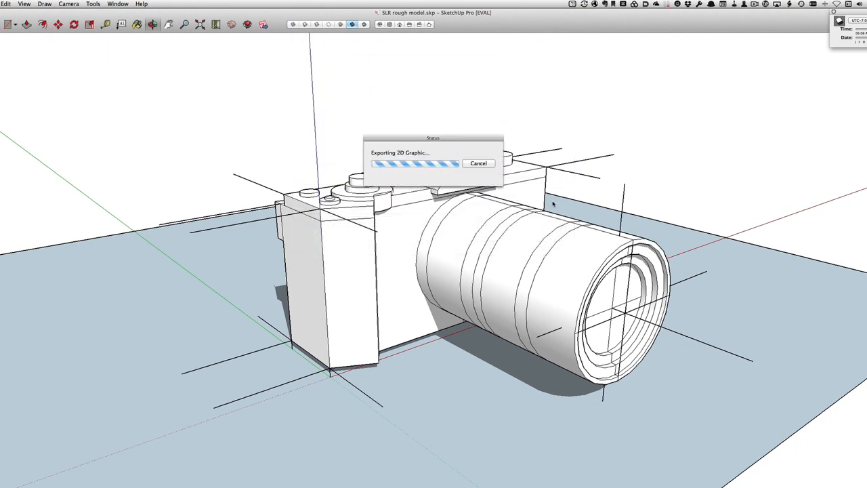